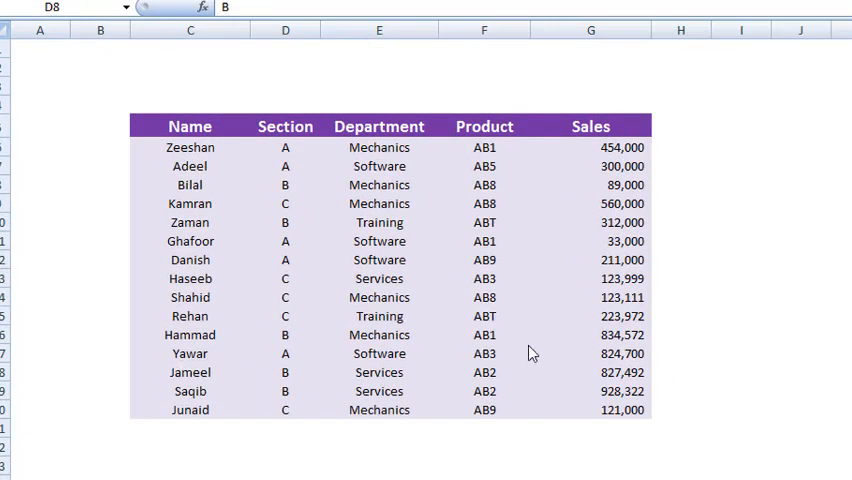
mouse_move(193, 222)
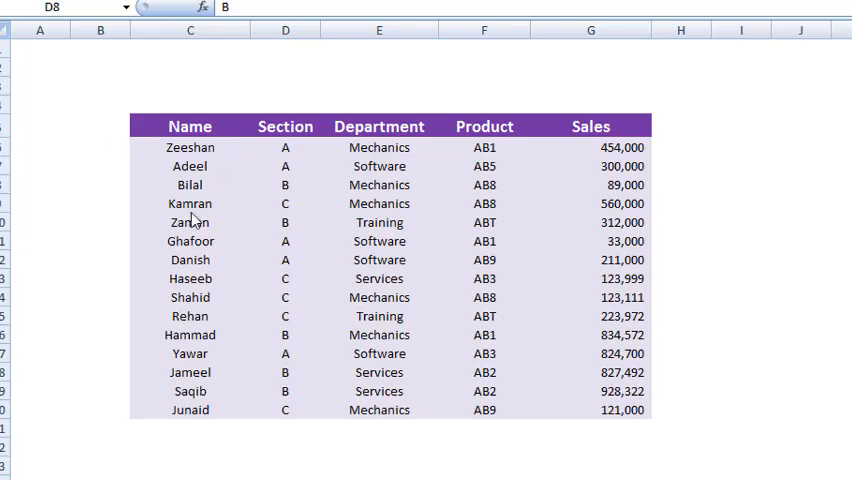
- Review Bilal's record: section B, Mechanics, product AB8, sales of 89,000
left_click(285, 184)
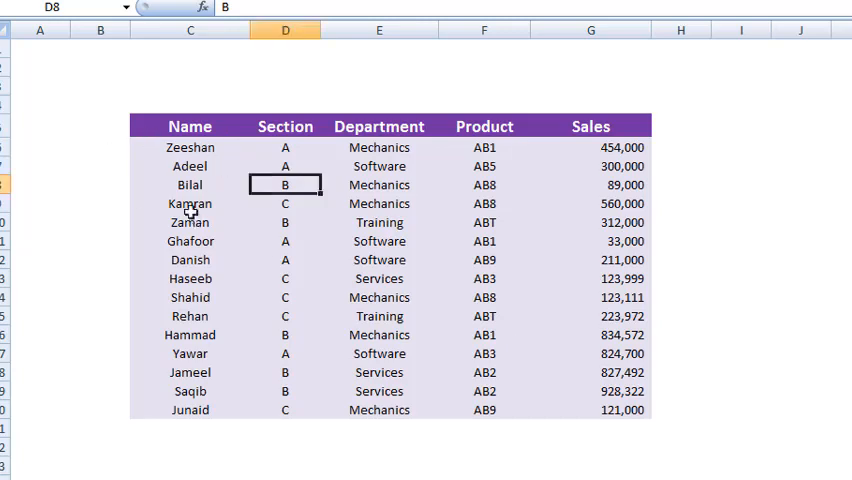
left_click(190, 184)
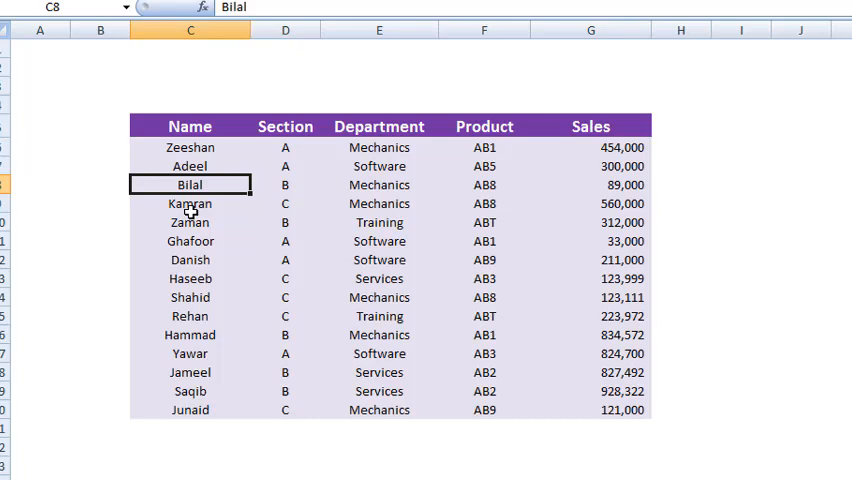
left_click(379, 185)
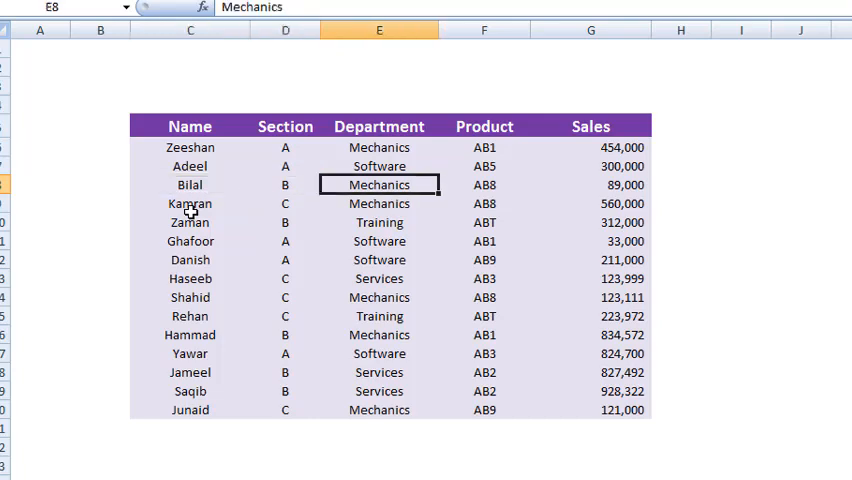
left_click(484, 185)
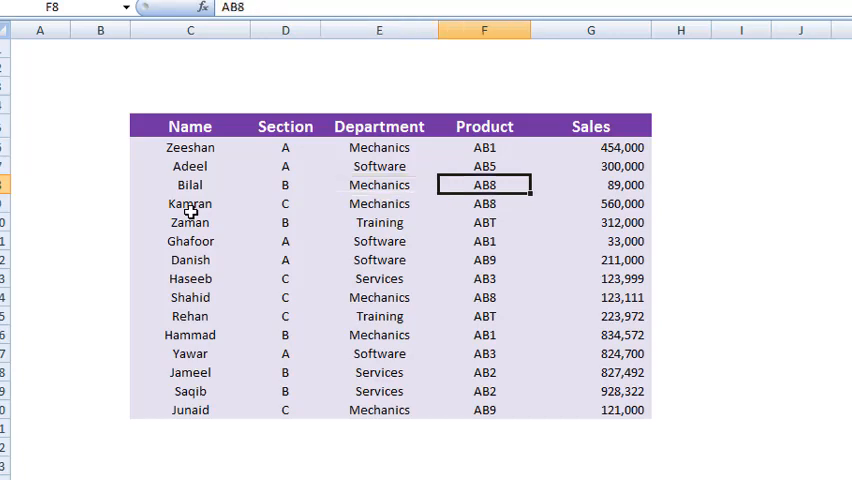
left_click(590, 184)
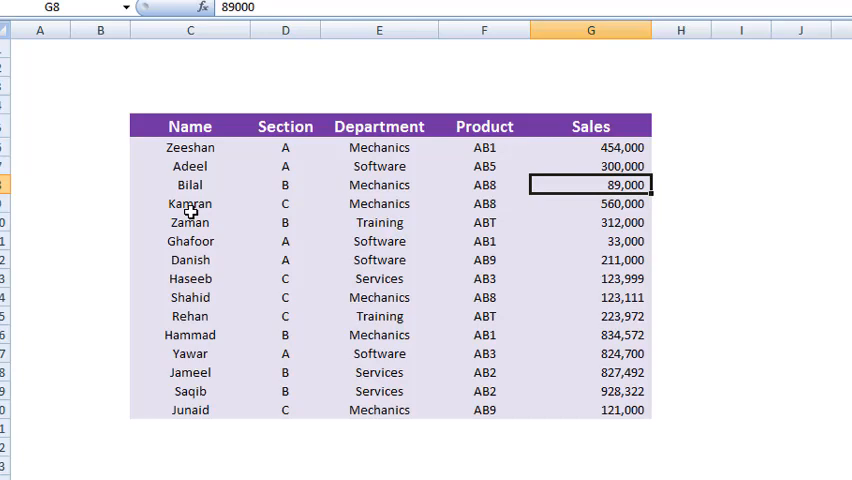
- Review Adeel's record in row 7, including his section A and sales
left_click(285, 185)
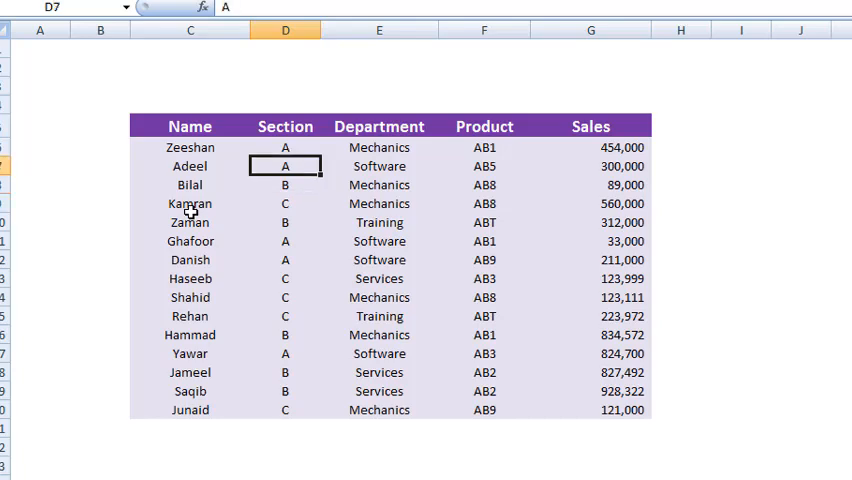
left_click(189, 166)
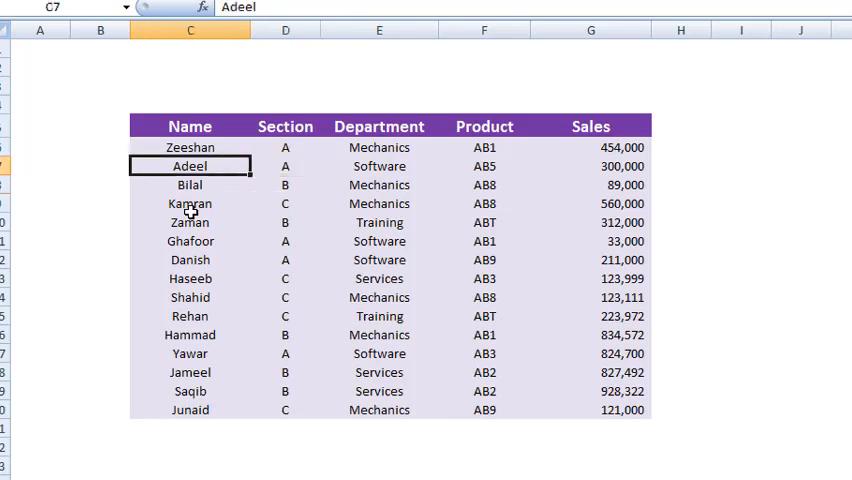
left_click(680, 166)
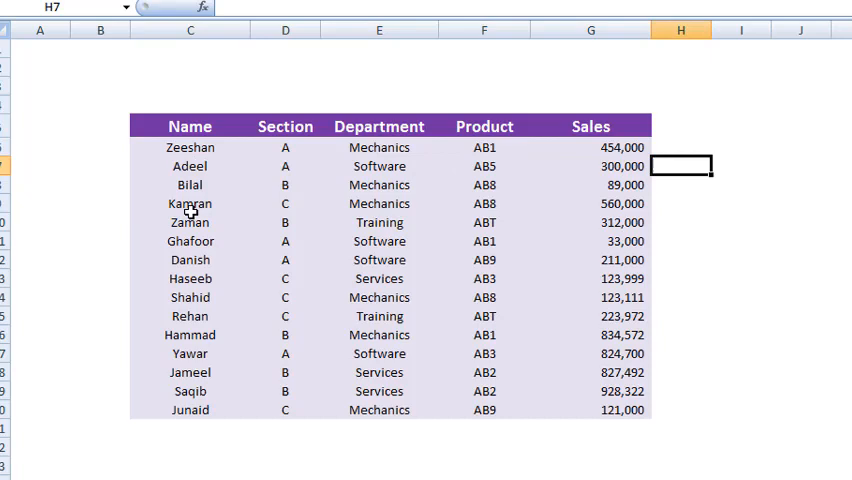
left_click(285, 166)
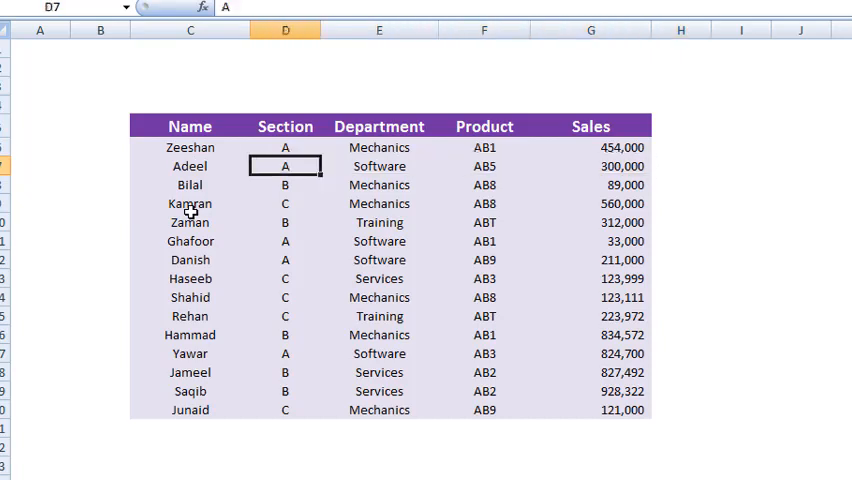
left_click(590, 166)
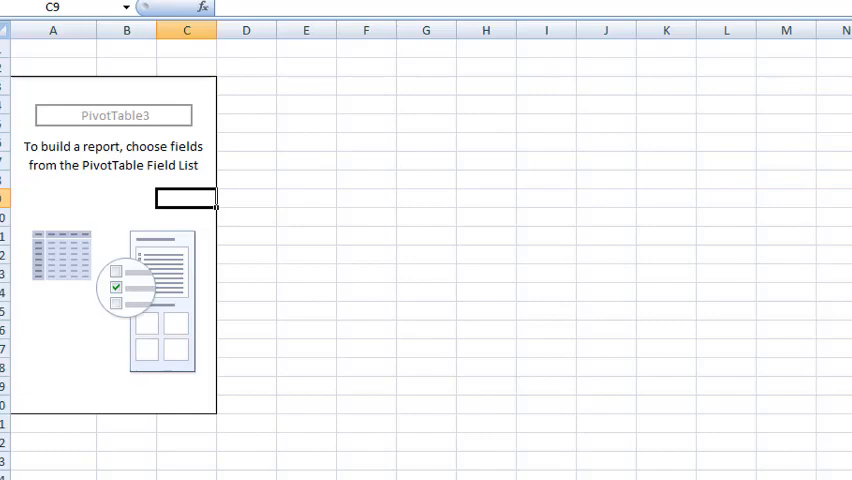
- Add Section as row labels and Sum of Sales, then check each section's total
left_click(719, 162)
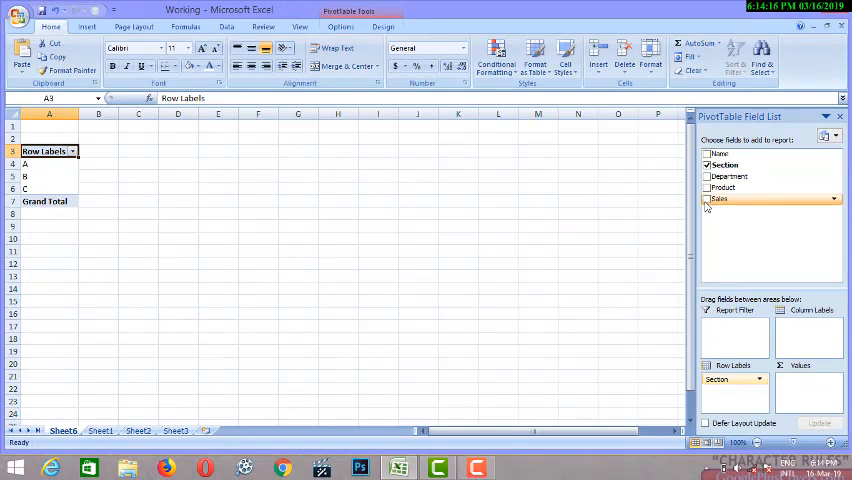
left_click(708, 198)
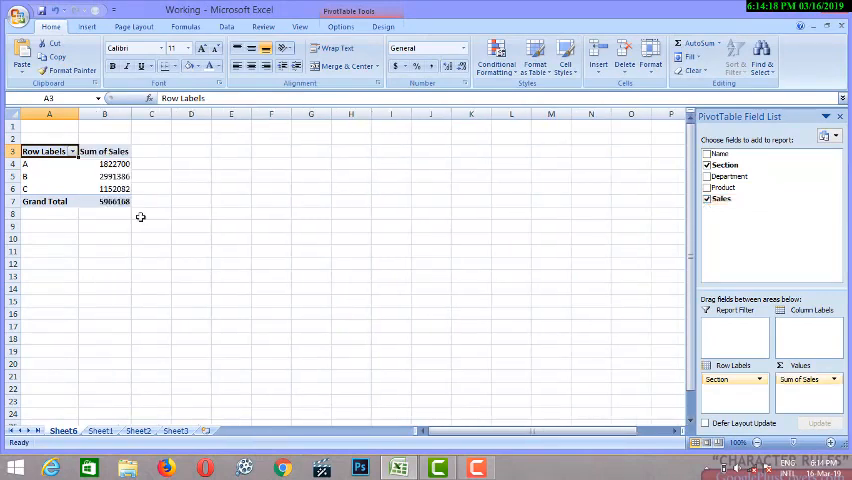
left_click(104, 151)
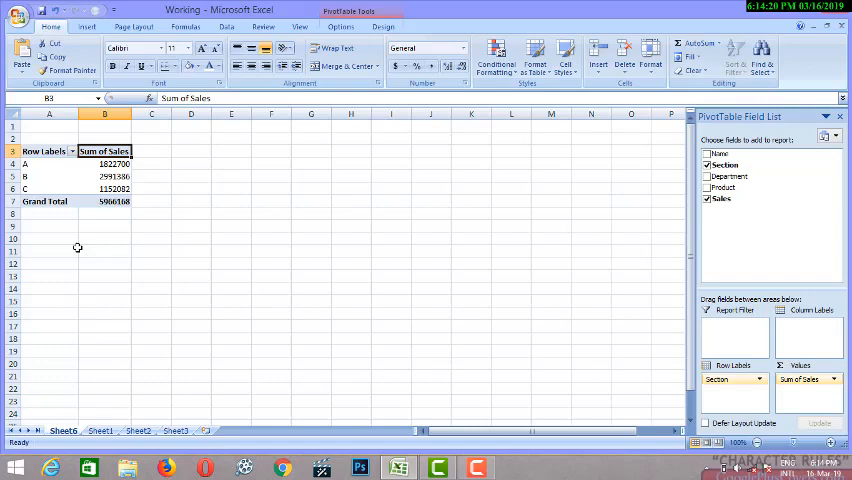
left_click(104, 163)
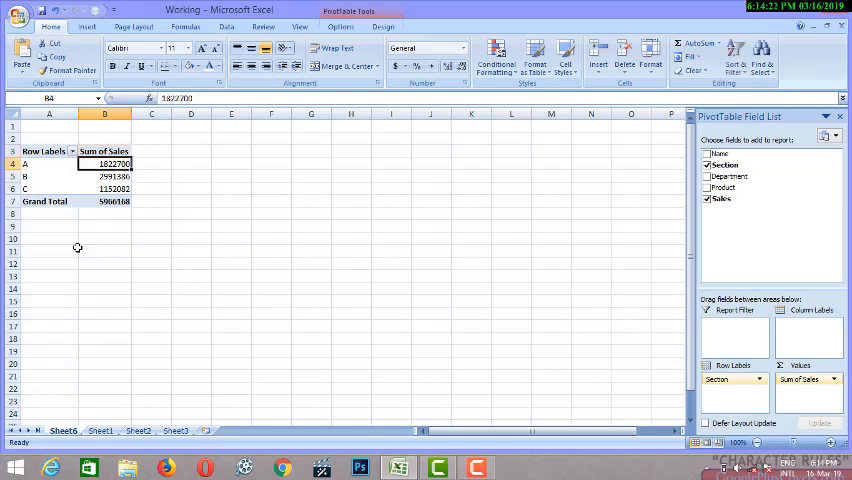
left_click(105, 188)
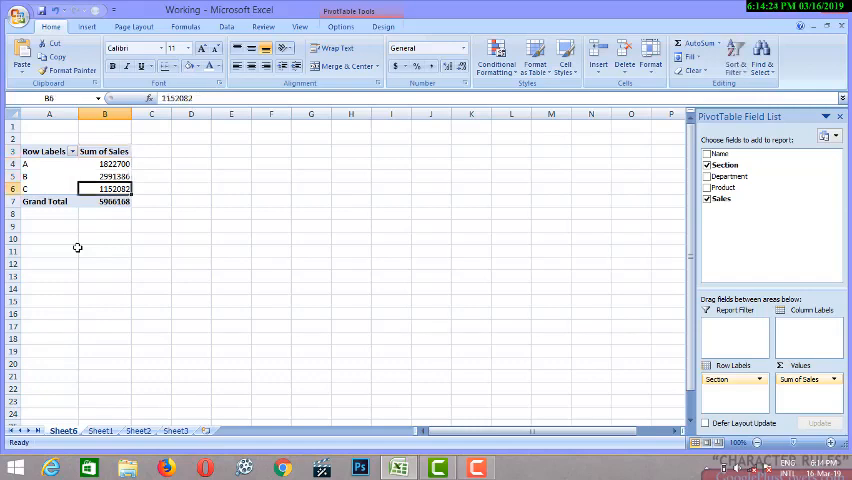
left_click(105, 201)
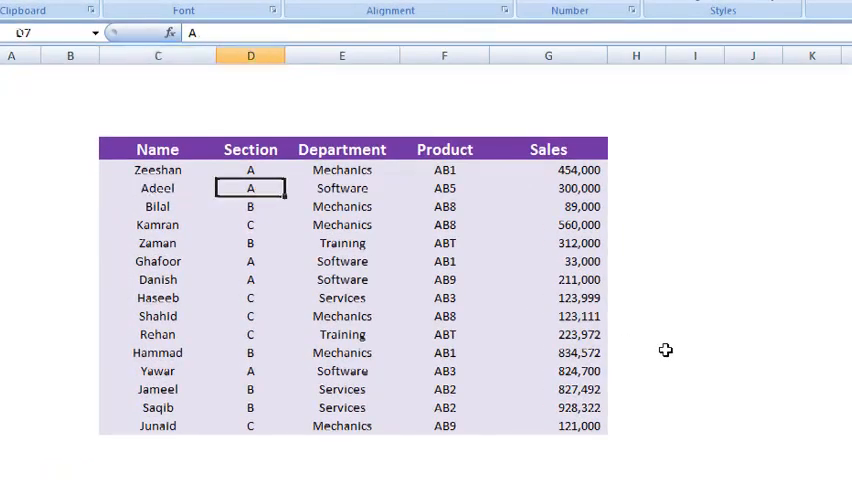
- Check Adeel's 300,000 sales, then start selecting the table from the Name heading
left_click(444, 188)
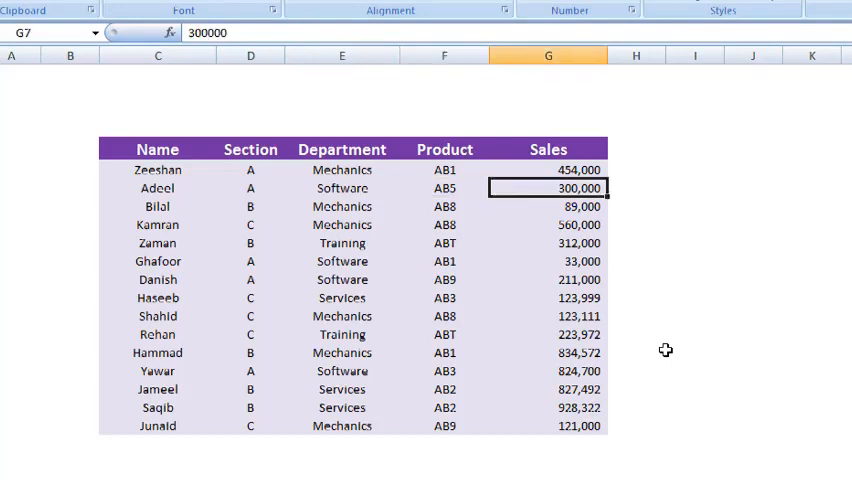
left_click(444, 188)
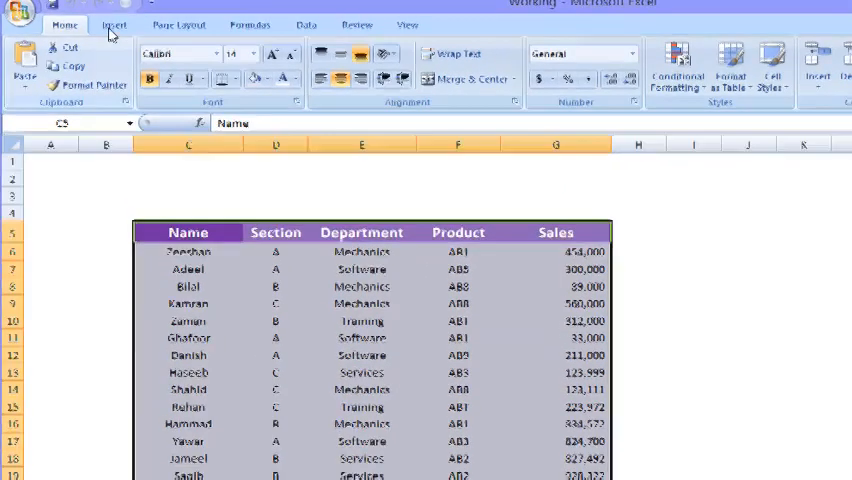
- Insert a PivotTable from Sheet1!$C$5:$G$20 onto a new worksheet
left_click(118, 37)
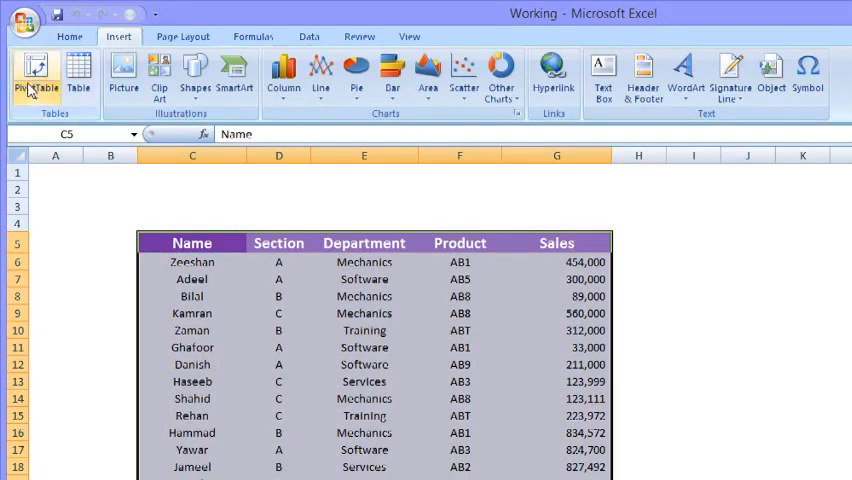
left_click(35, 72)
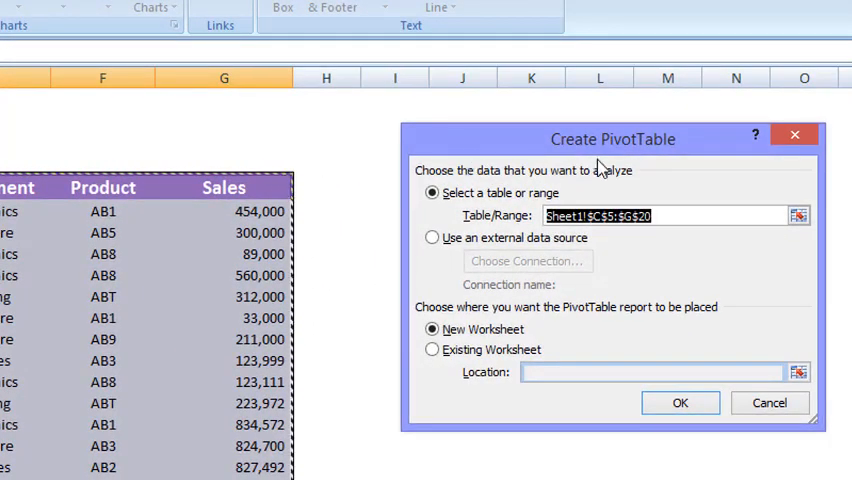
mouse_move(503, 222)
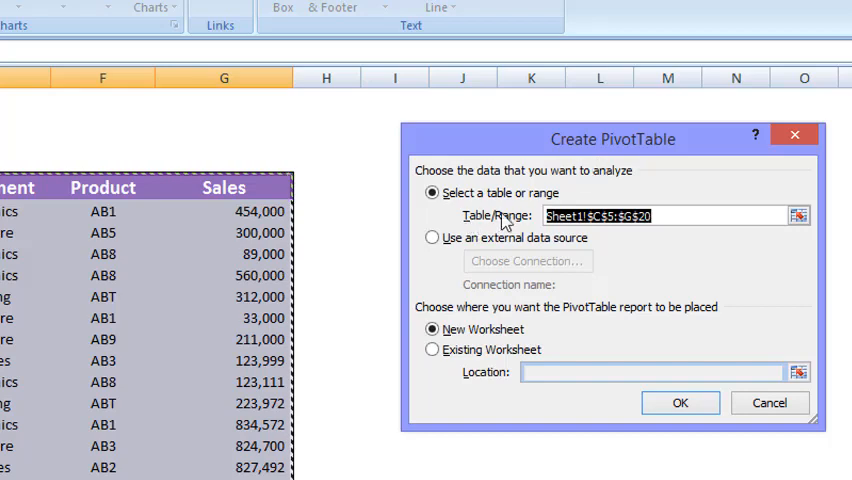
mouse_move(480, 238)
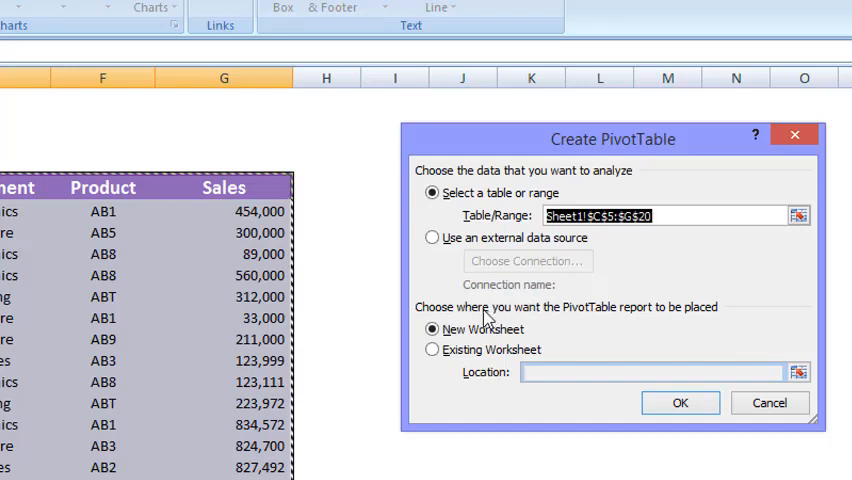
left_click(680, 402)
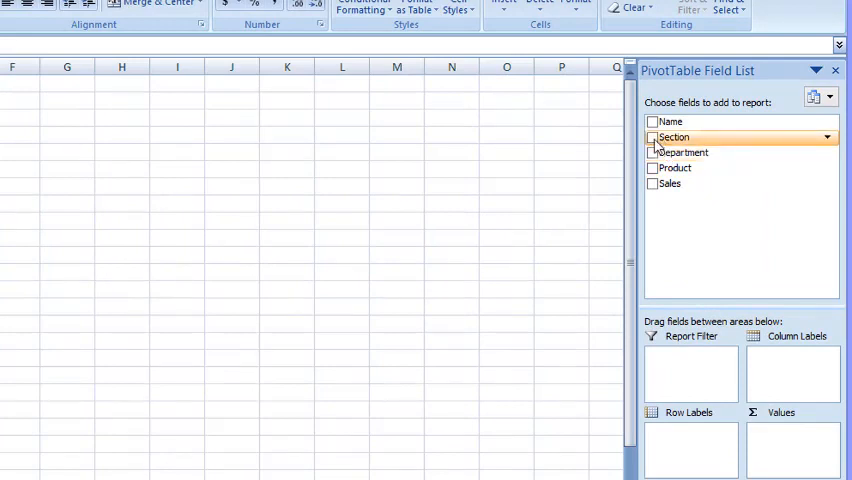
- Add Section as row labels and check sections A and C in the report
left_click(652, 137)
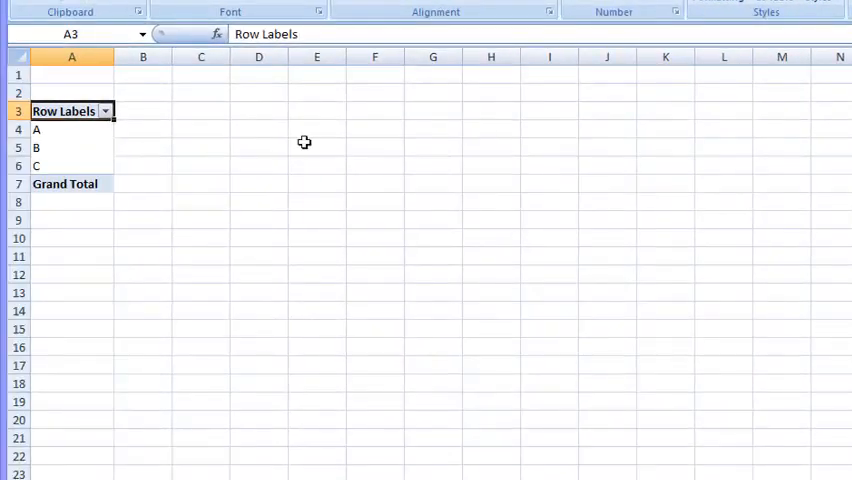
left_click(72, 130)
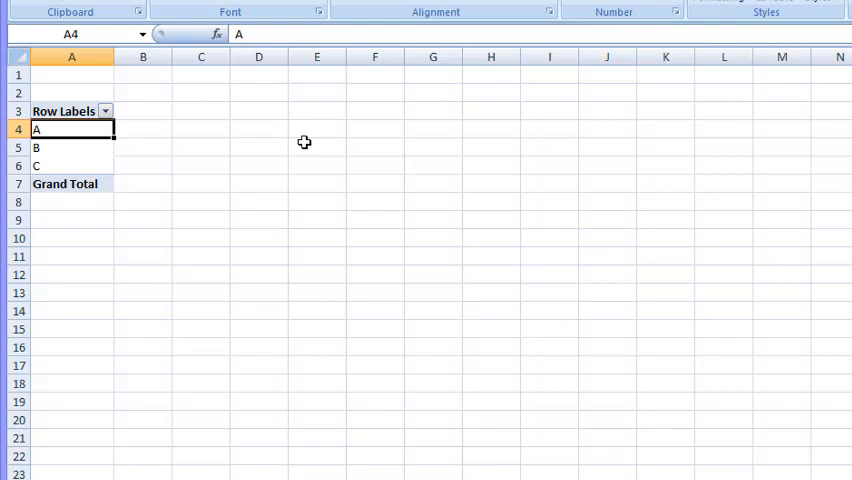
left_click(72, 165)
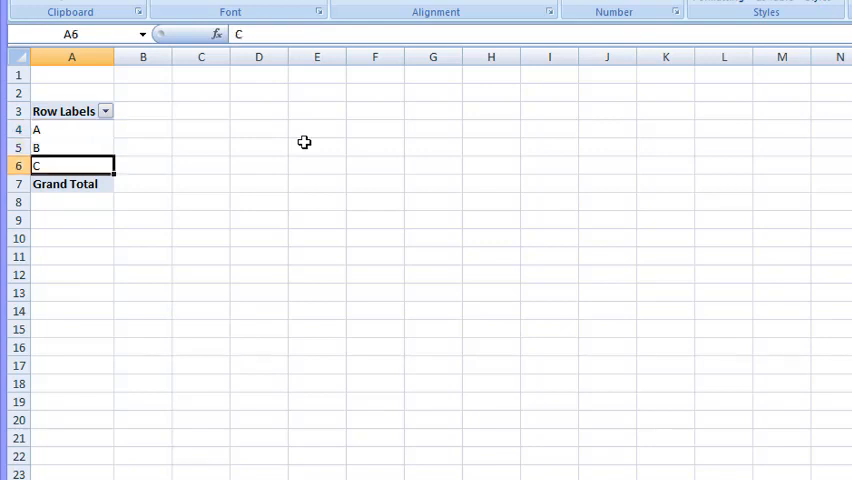
left_click(71, 129)
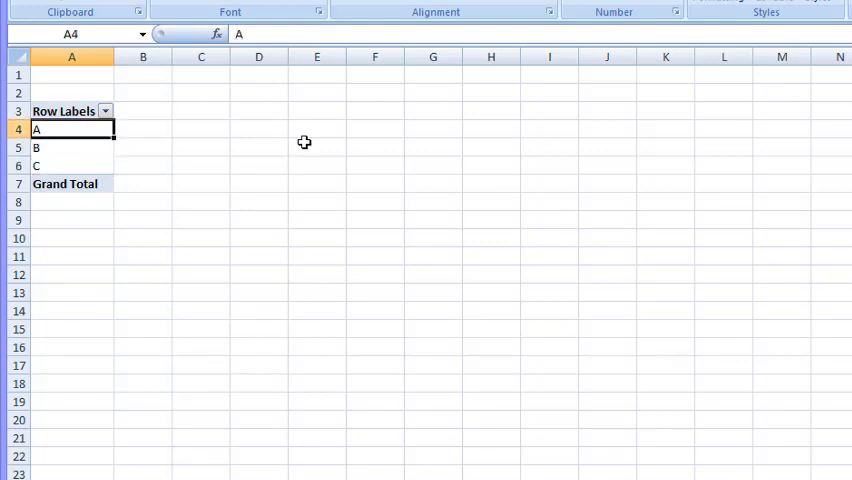
left_click(72, 165)
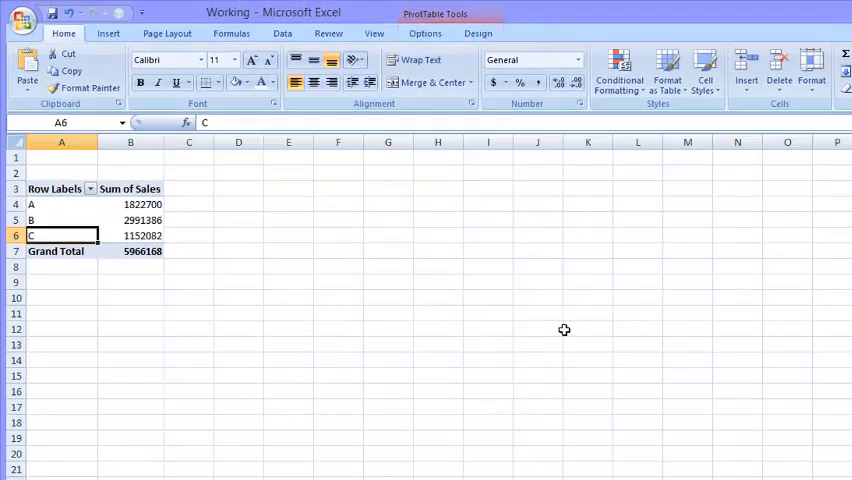
left_click(130, 204)
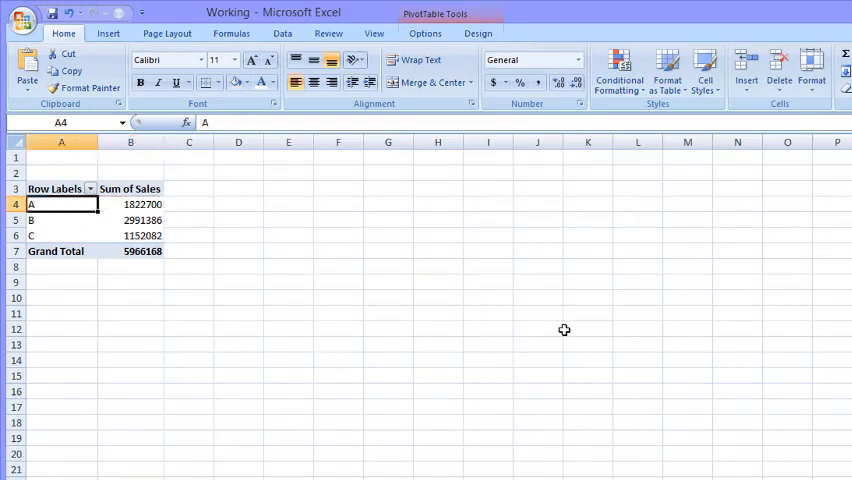
left_click(130, 235)
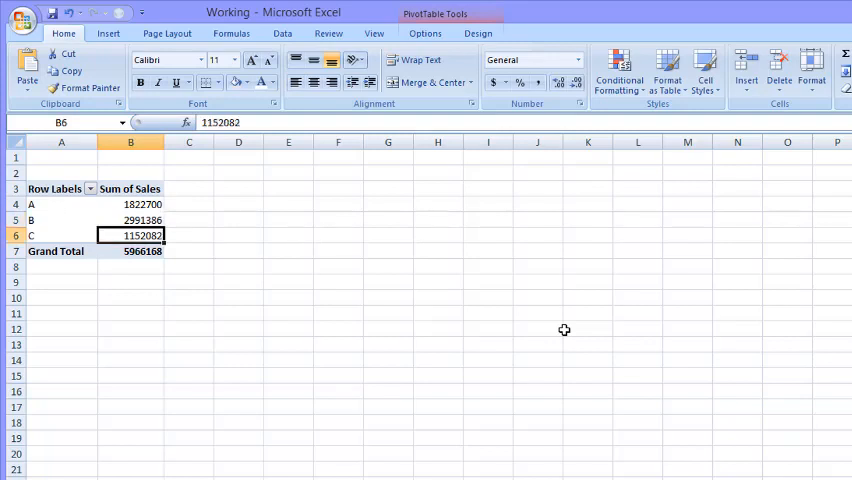
mouse_move(714, 254)
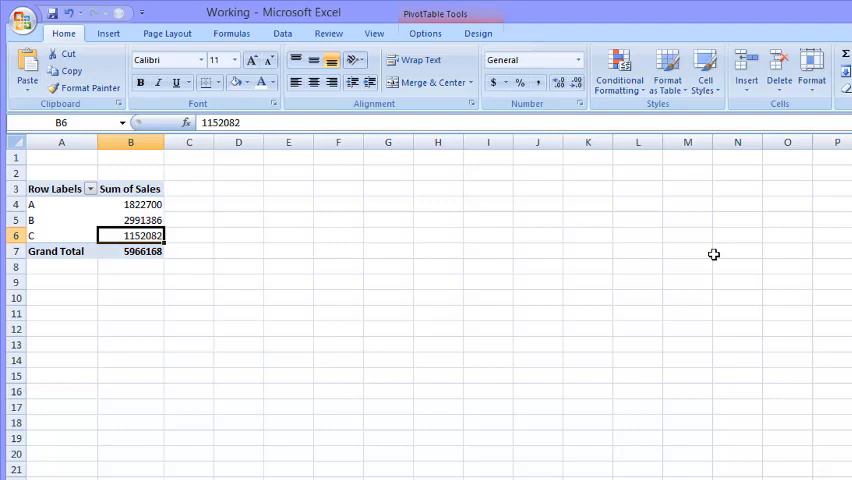
left_click(130, 219)
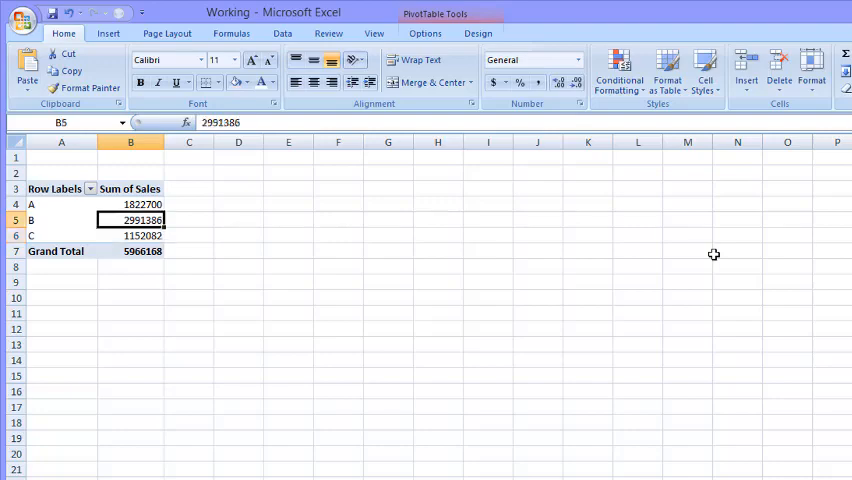
left_click(130, 204)
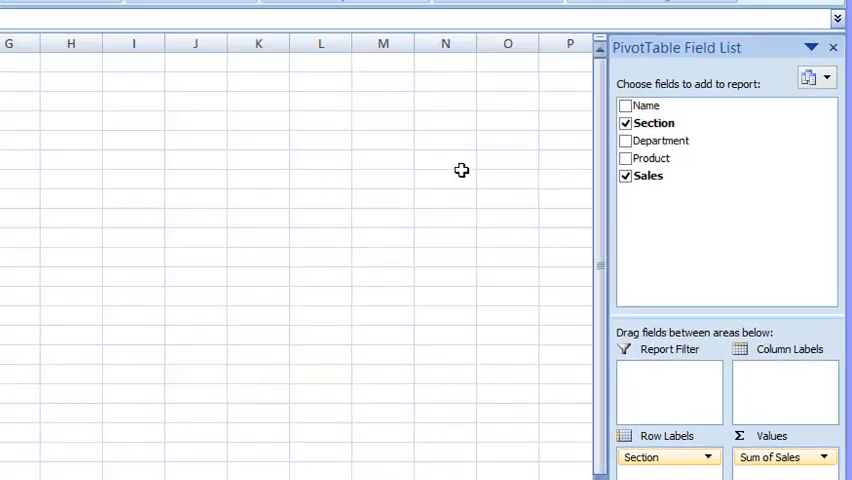
mouse_move(650, 158)
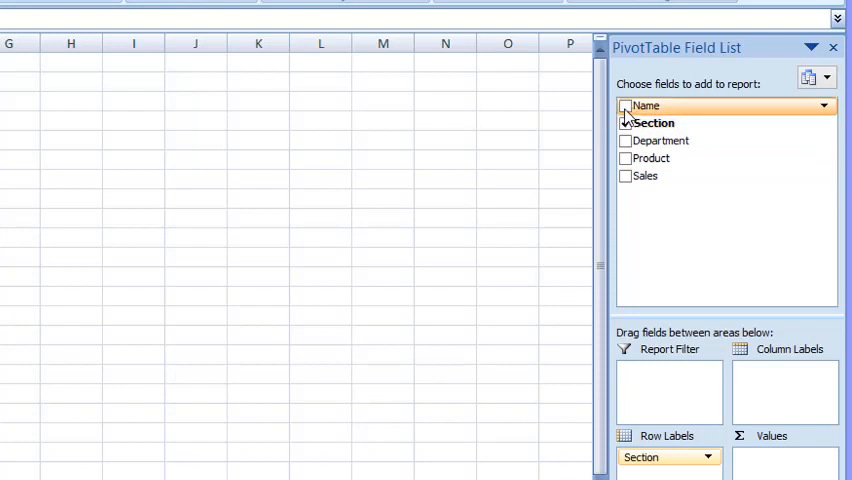
- Nest Name under Section in Row Labels and check section A's managers
left_click(625, 106)
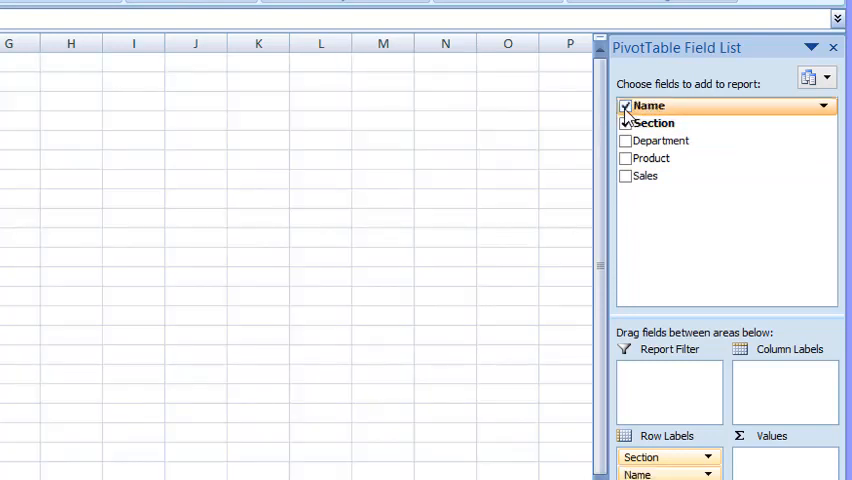
left_click(625, 122)
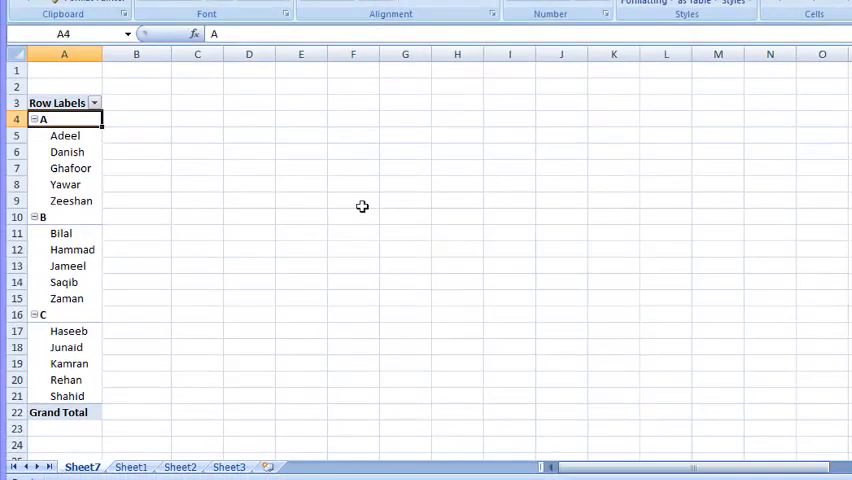
left_click(64, 135)
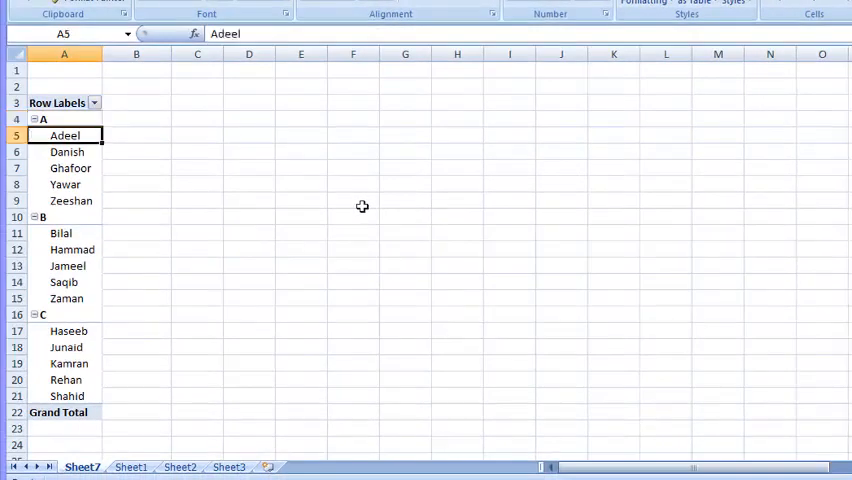
left_click(70, 168)
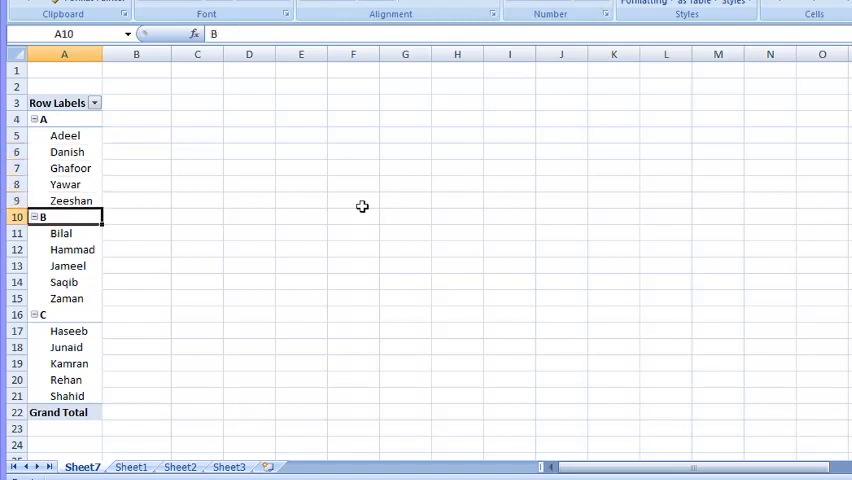
left_click(64, 119)
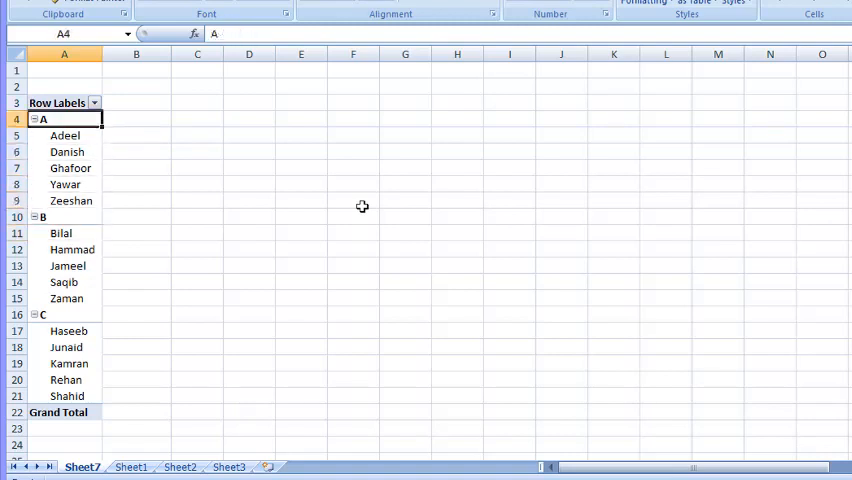
left_click(70, 200)
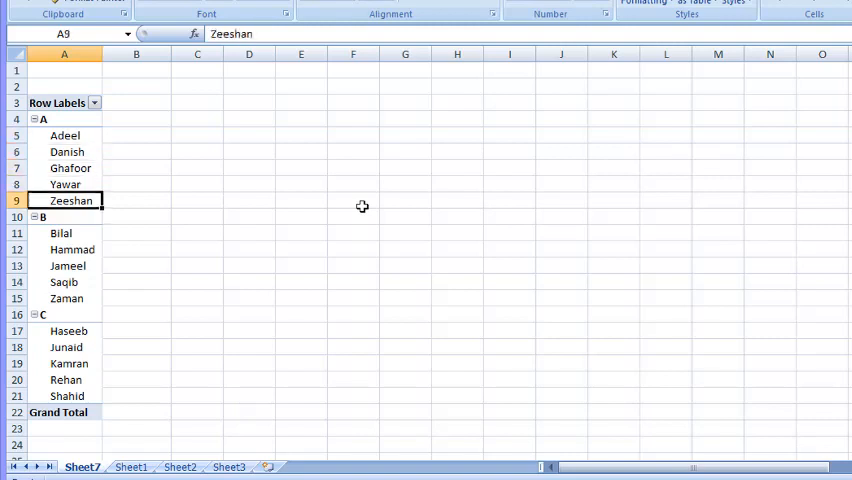
left_click(68, 265)
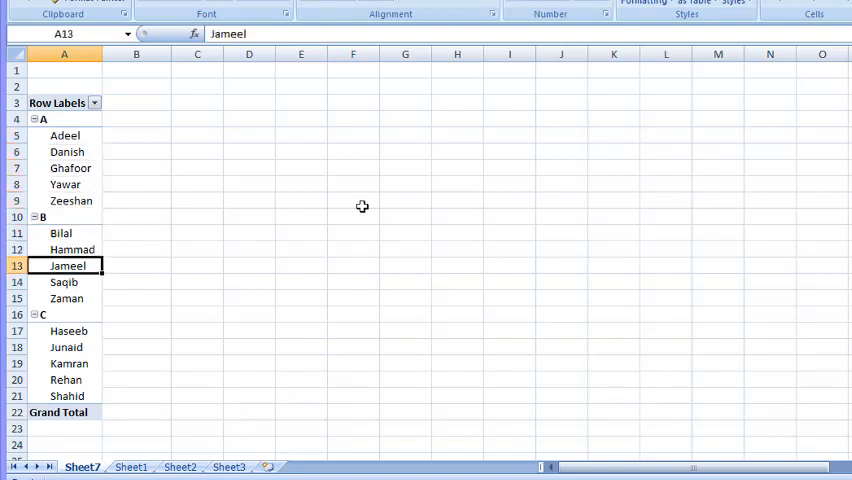
left_click(69, 331)
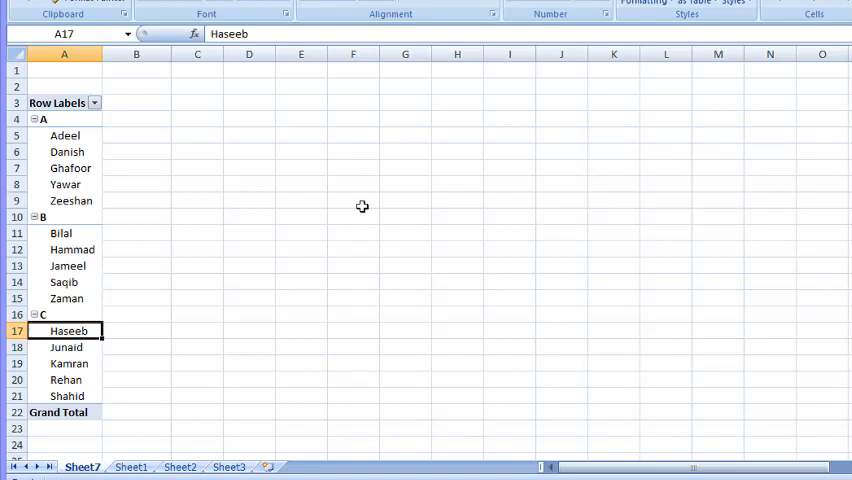
left_click(67, 395)
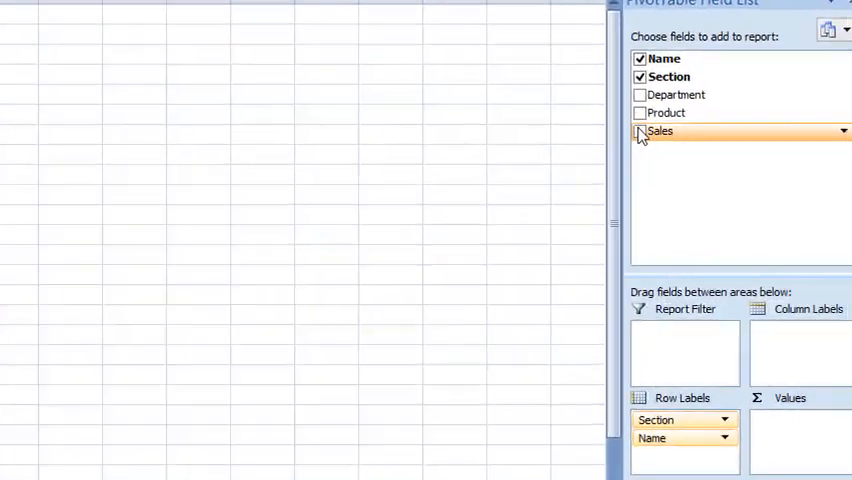
- Add Sum of Sales back and check manager totals, section subtotals and the 5,966,168 grand total
left_click(639, 131)
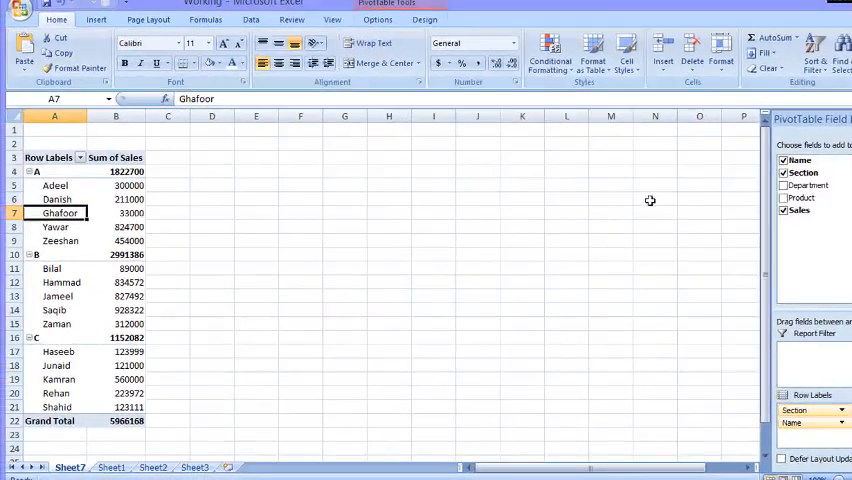
left_click(116, 212)
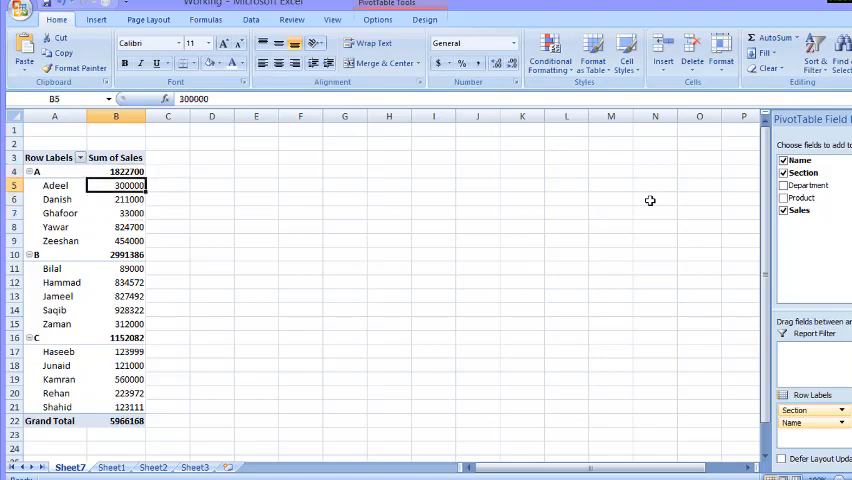
left_click(116, 213)
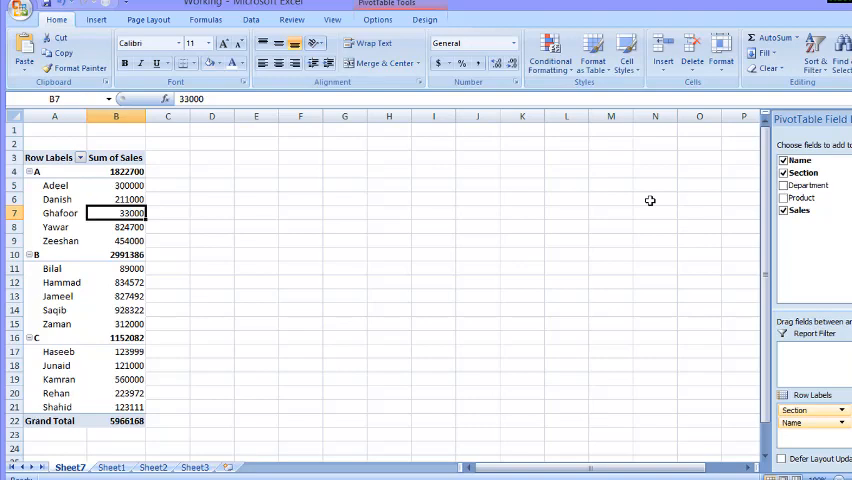
left_click(116, 254)
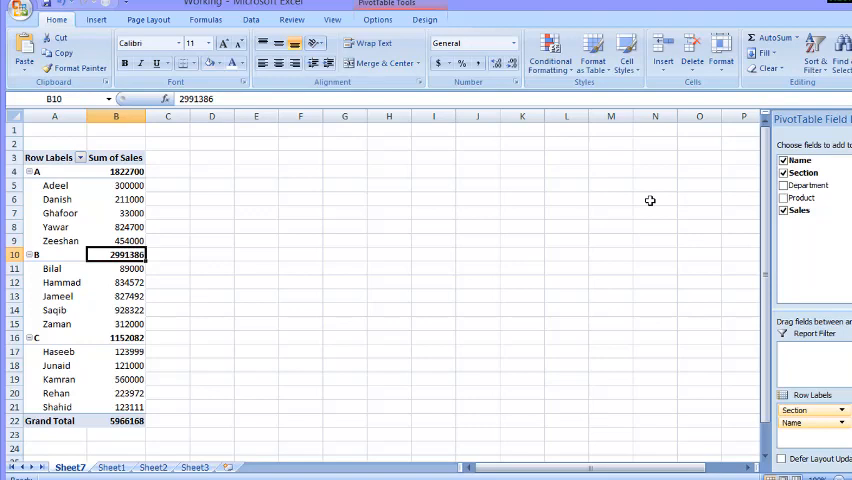
left_click(116, 323)
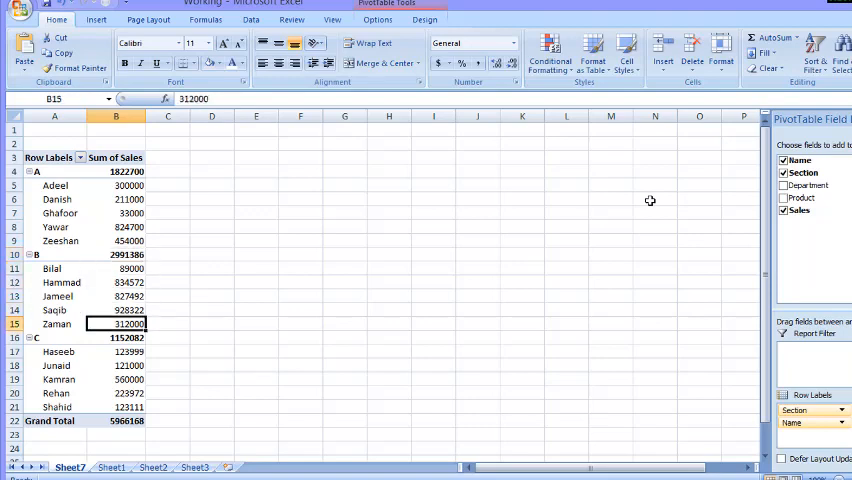
left_click(116, 337)
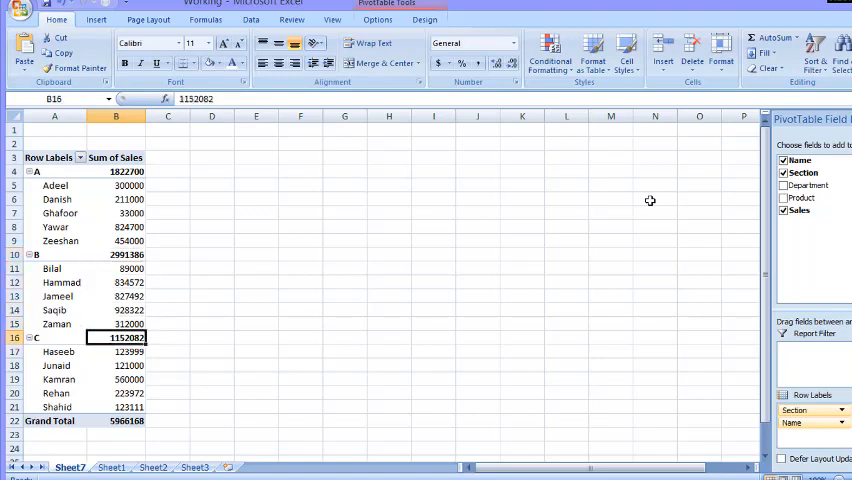
left_click(116, 407)
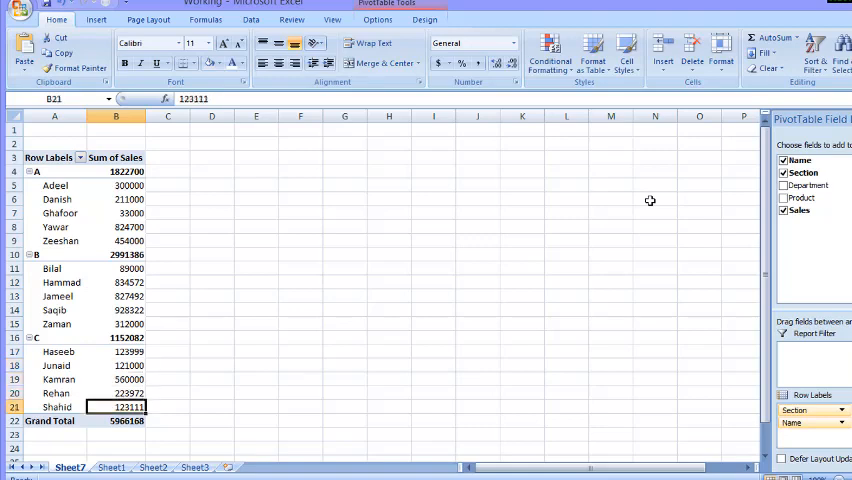
left_click(116, 420)
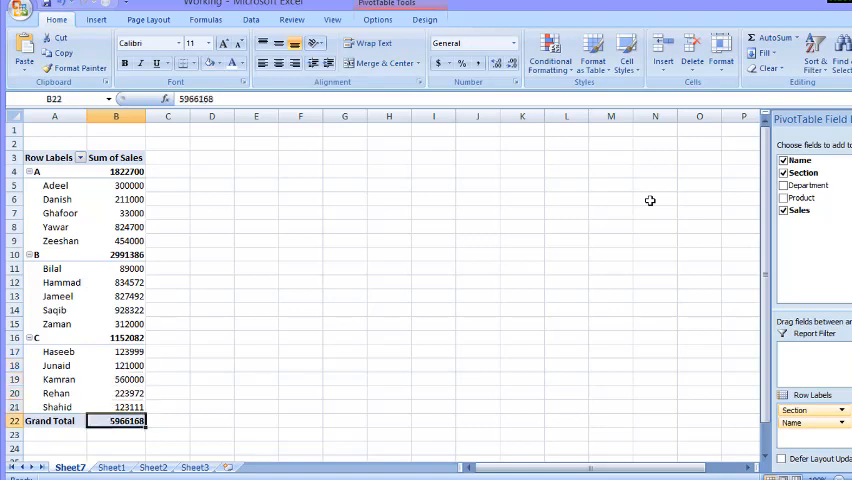